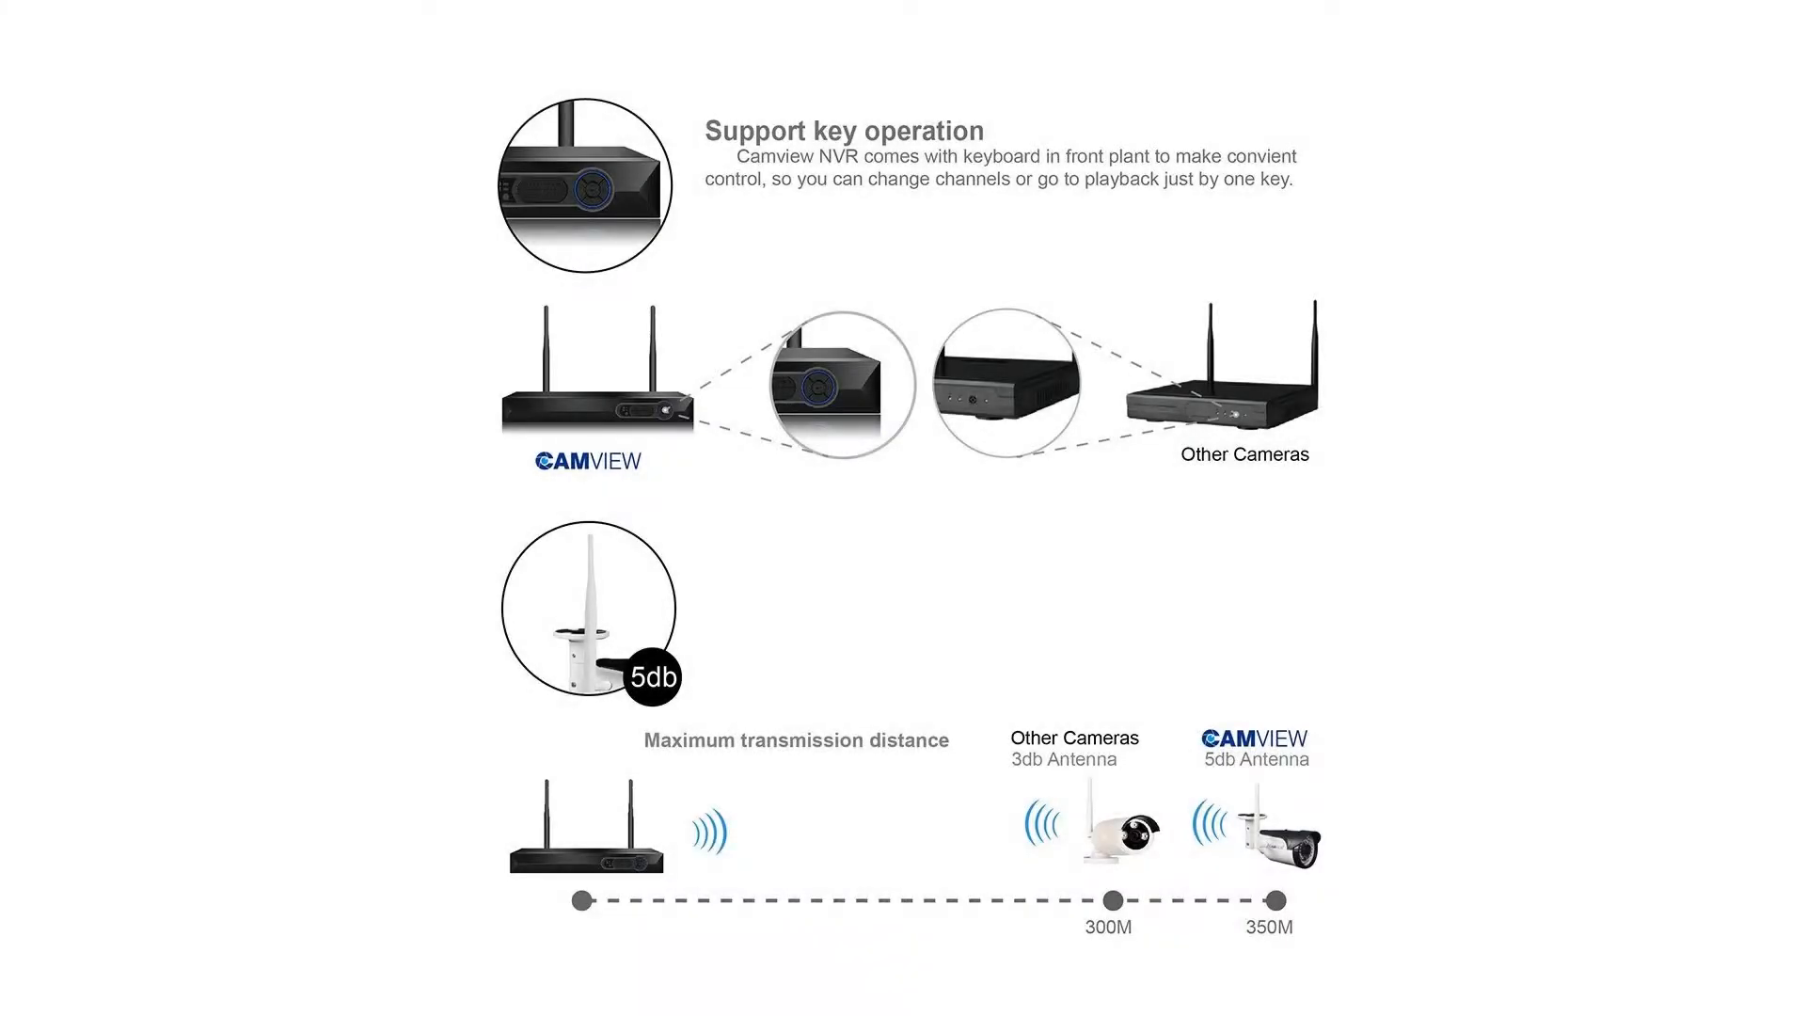
scroll("down", 3)
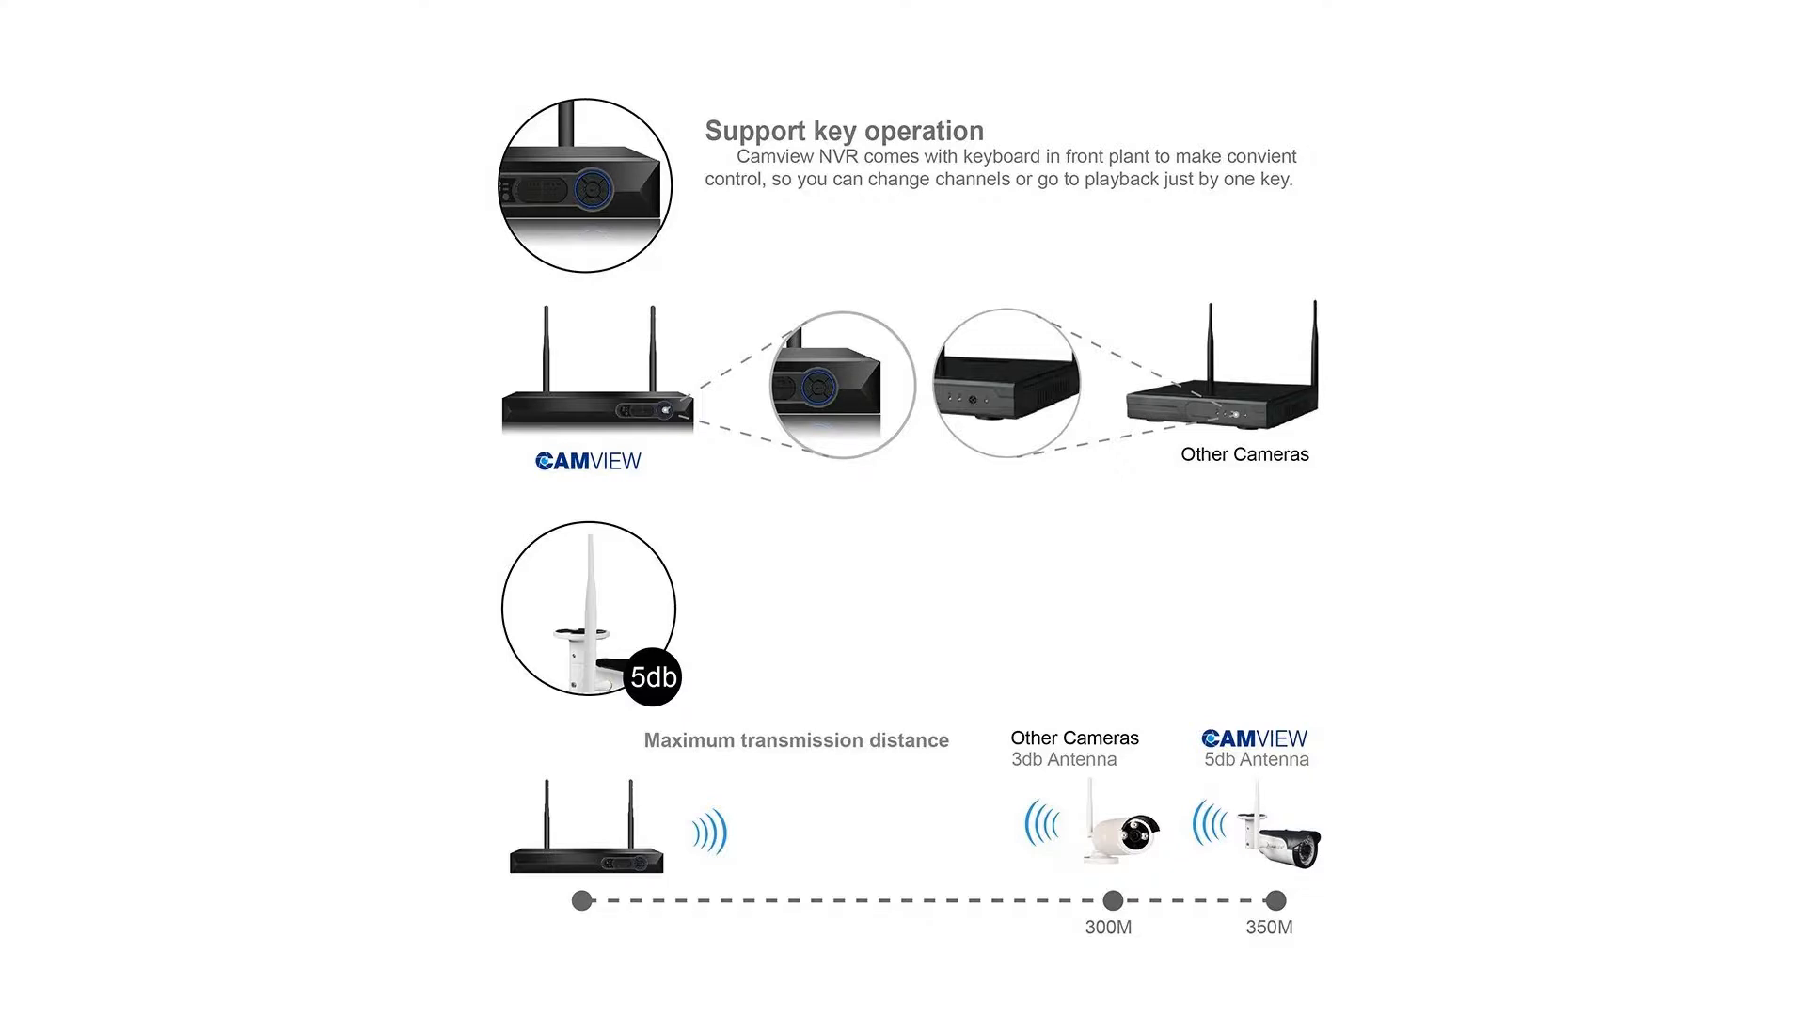
scroll("down", 3)
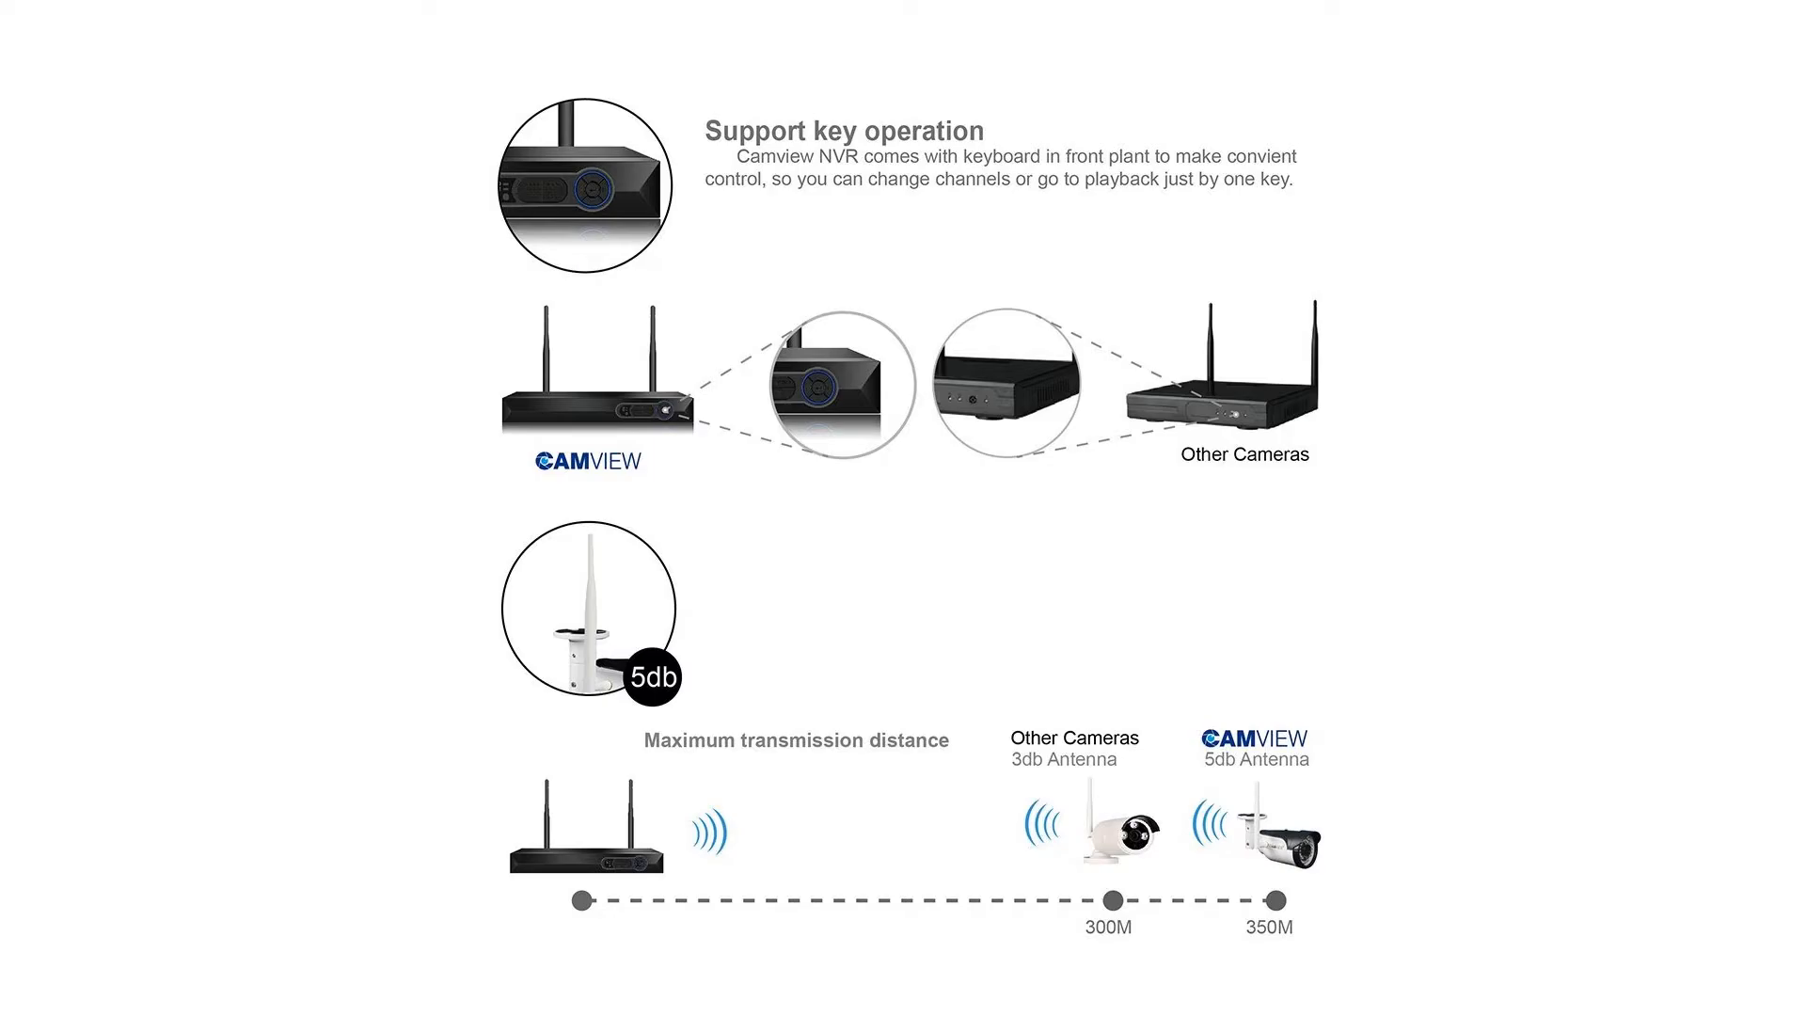
scroll("down", 3)
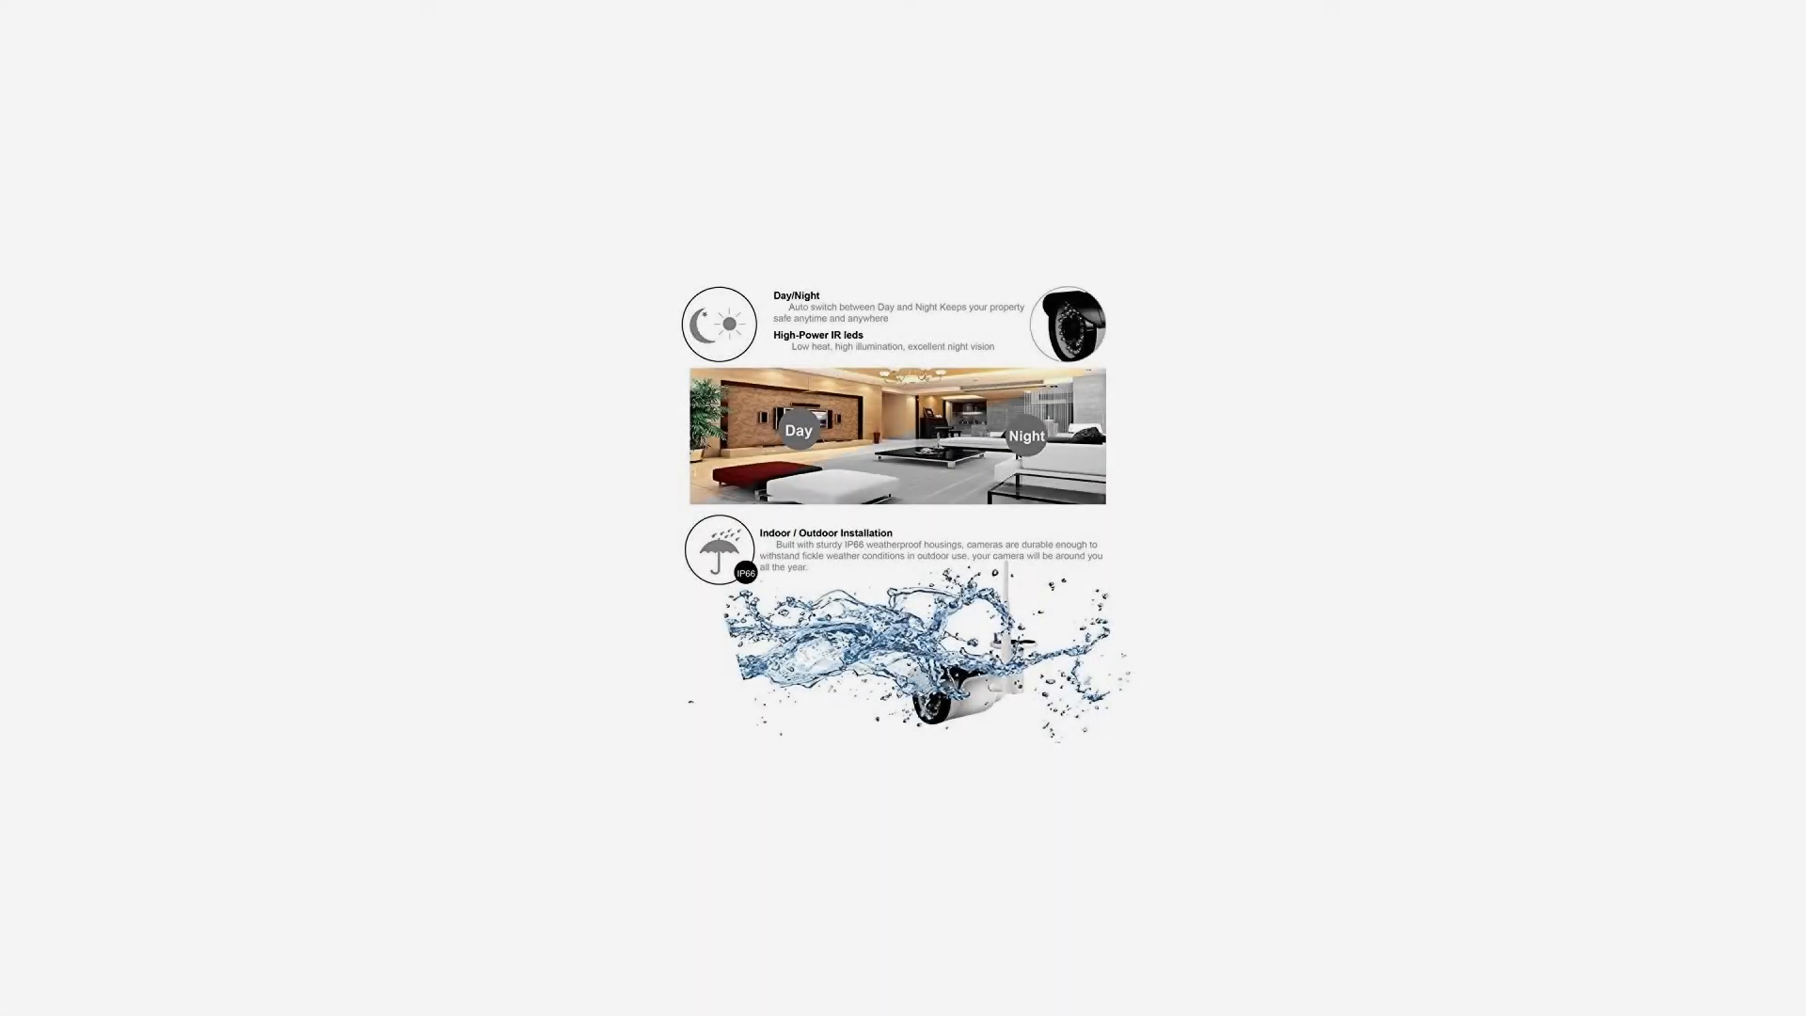